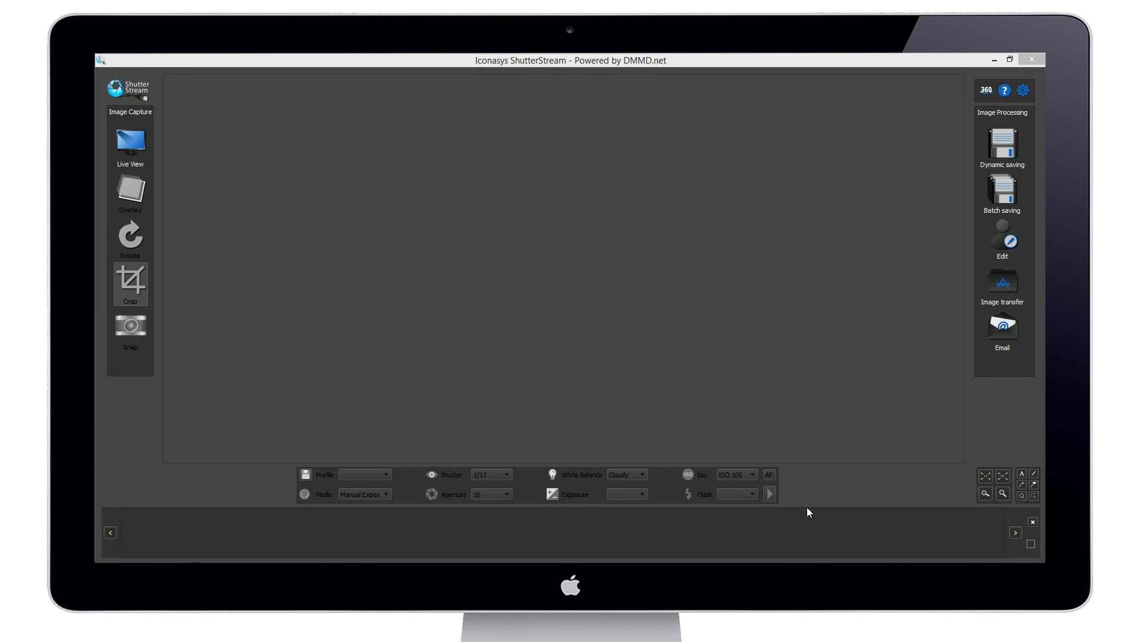
{"action": "mouse_move", "coordinate": [335, 246]}
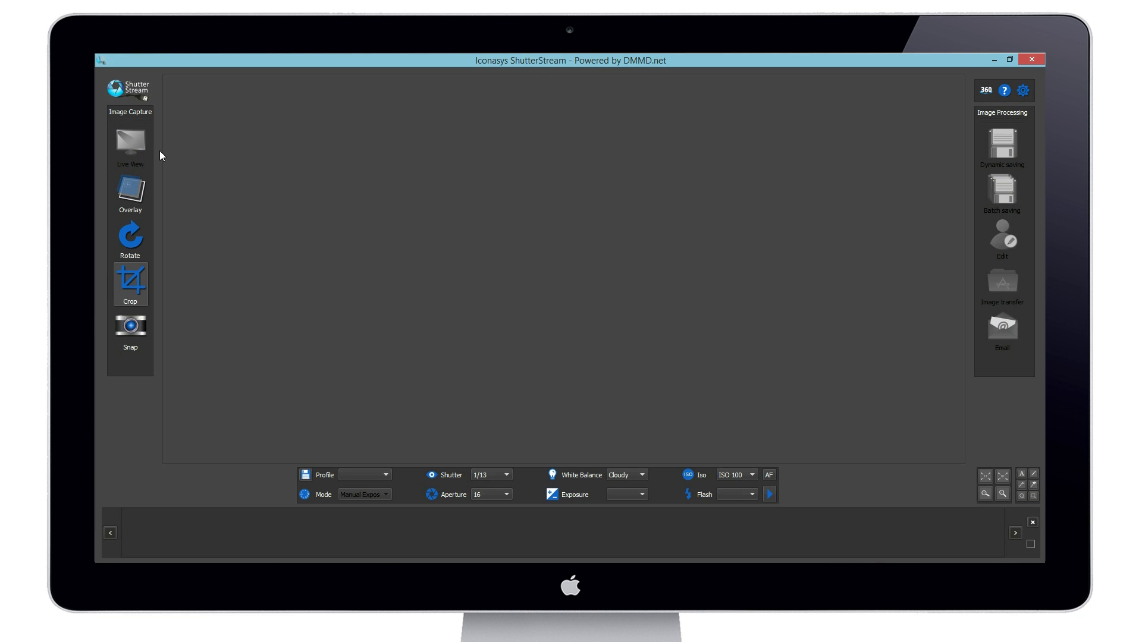
Step: Start Live View, tighten the crop around the standing warrior, and snap a photo
{"action": "left_click", "coordinate": [129, 146]}
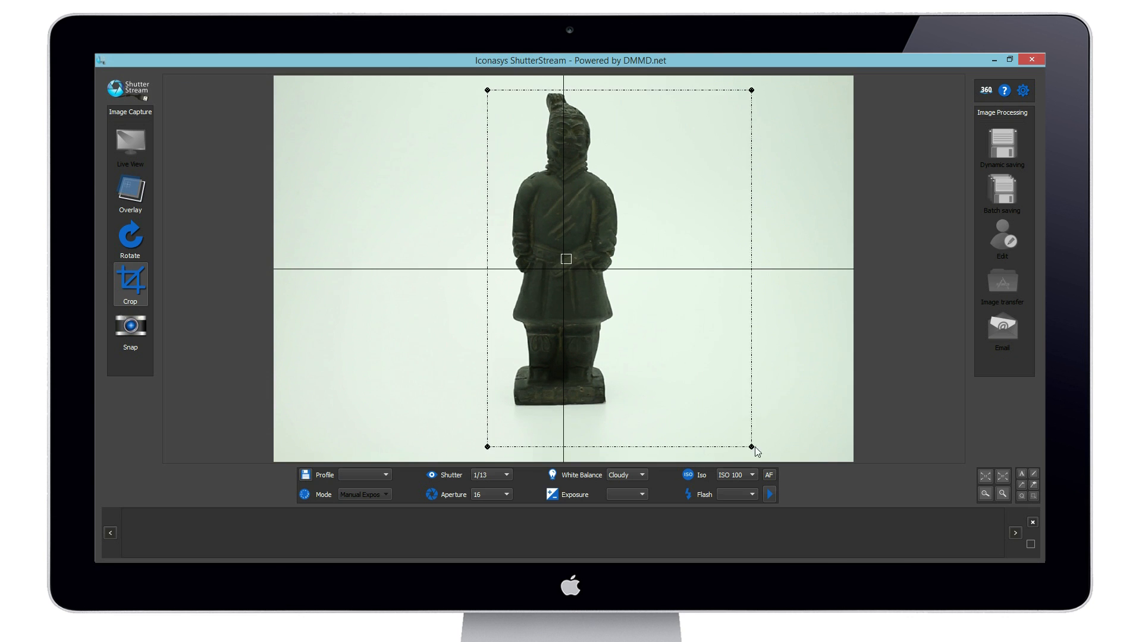
{"action": "left_click_drag", "start_coordinate": [752, 447], "coordinate": [721, 432]}
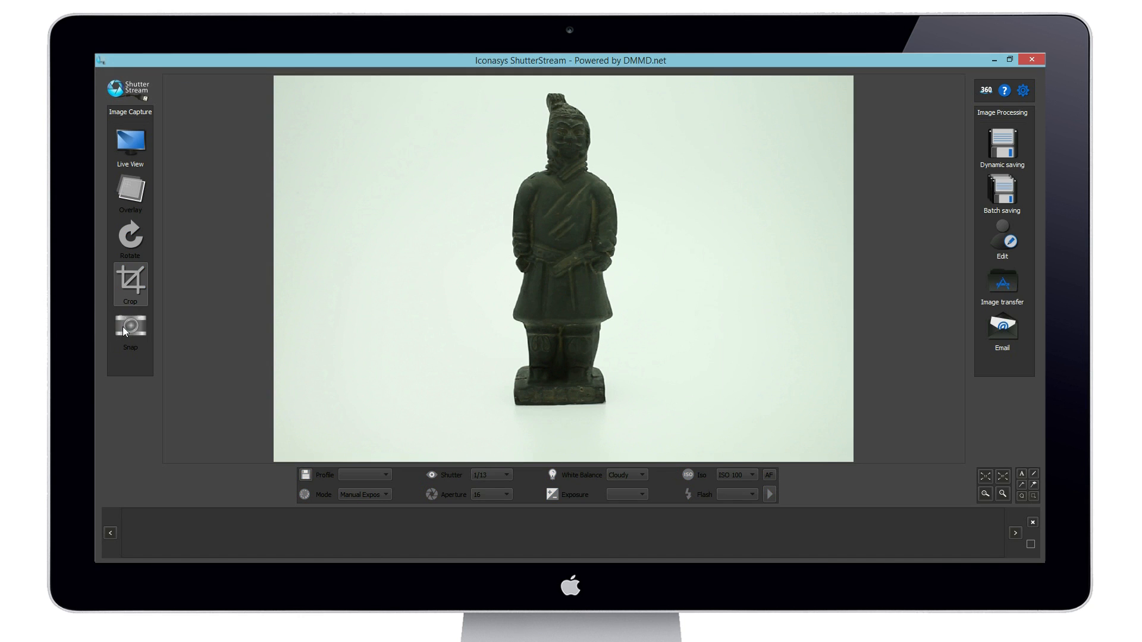
{"action": "left_click", "coordinate": [130, 325]}
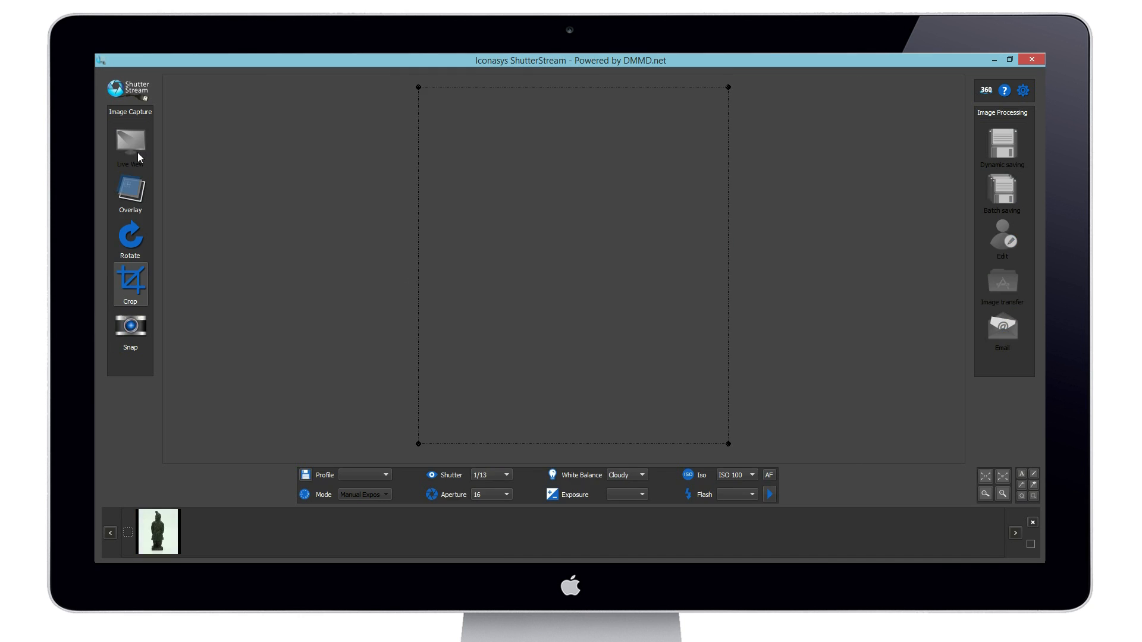
Step: Restart Live View and snap a photo of the horse figurine
{"action": "left_click", "coordinate": [130, 143]}
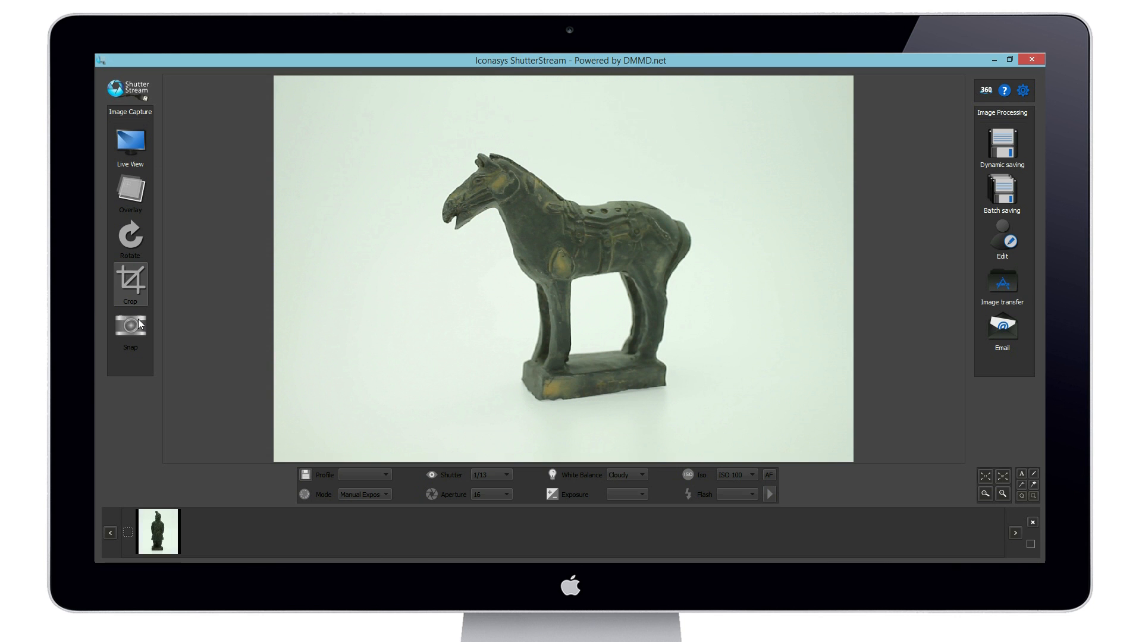
{"action": "left_click", "coordinate": [130, 326]}
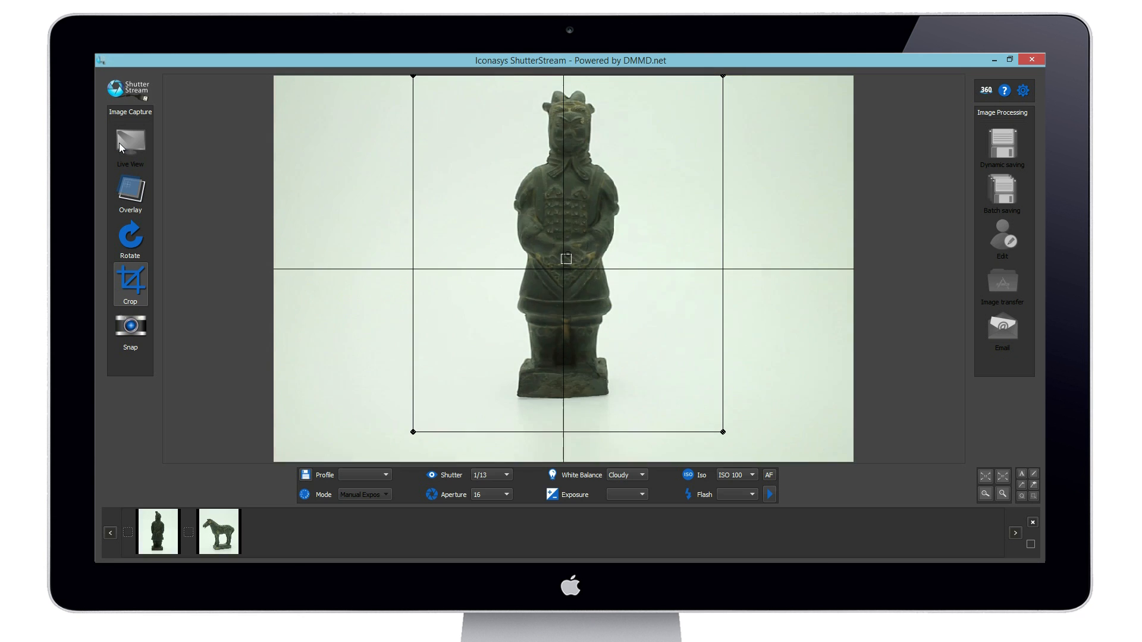
{"action": "left_click", "coordinate": [130, 326]}
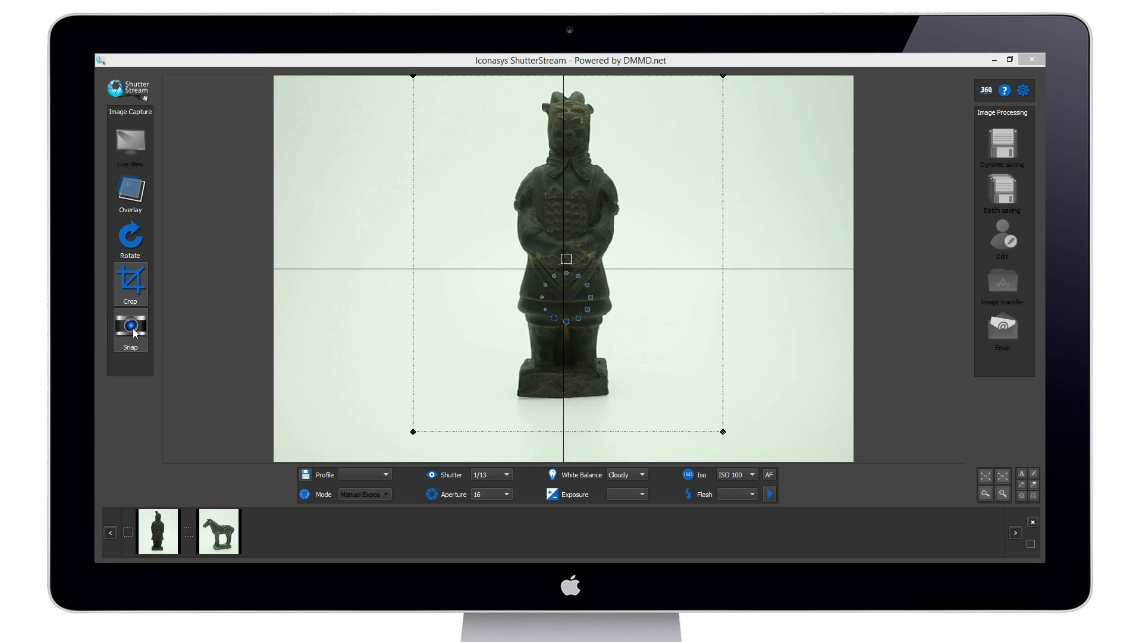
Step: Snap the second warrior figurine, then restart Live View for the next shot
{"action": "left_click", "coordinate": [130, 327]}
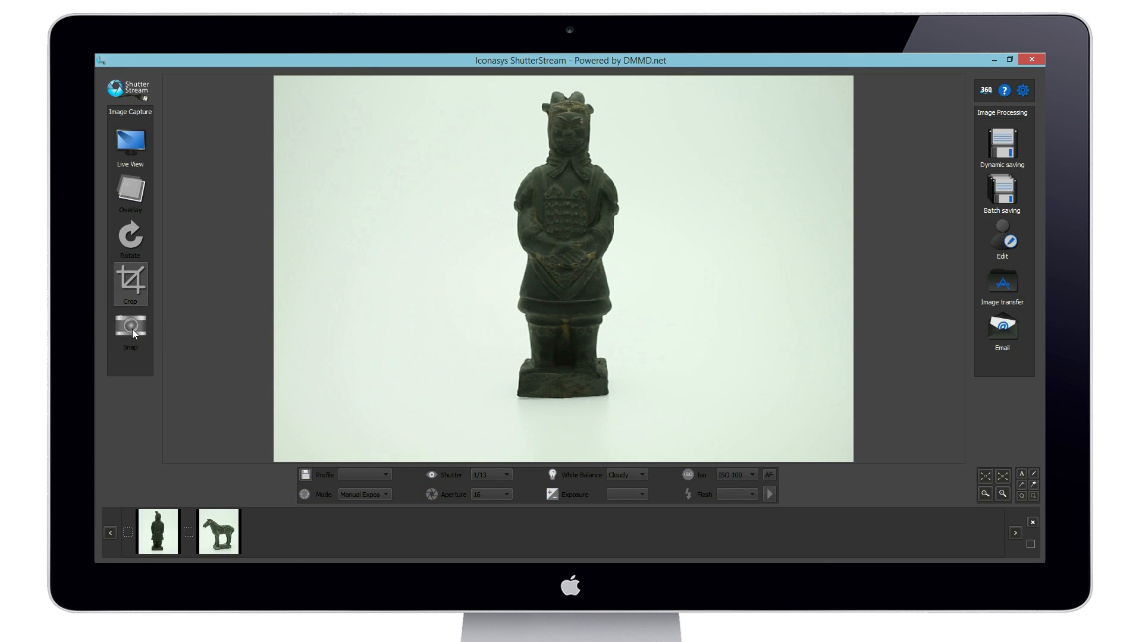
{"action": "left_click", "coordinate": [130, 326]}
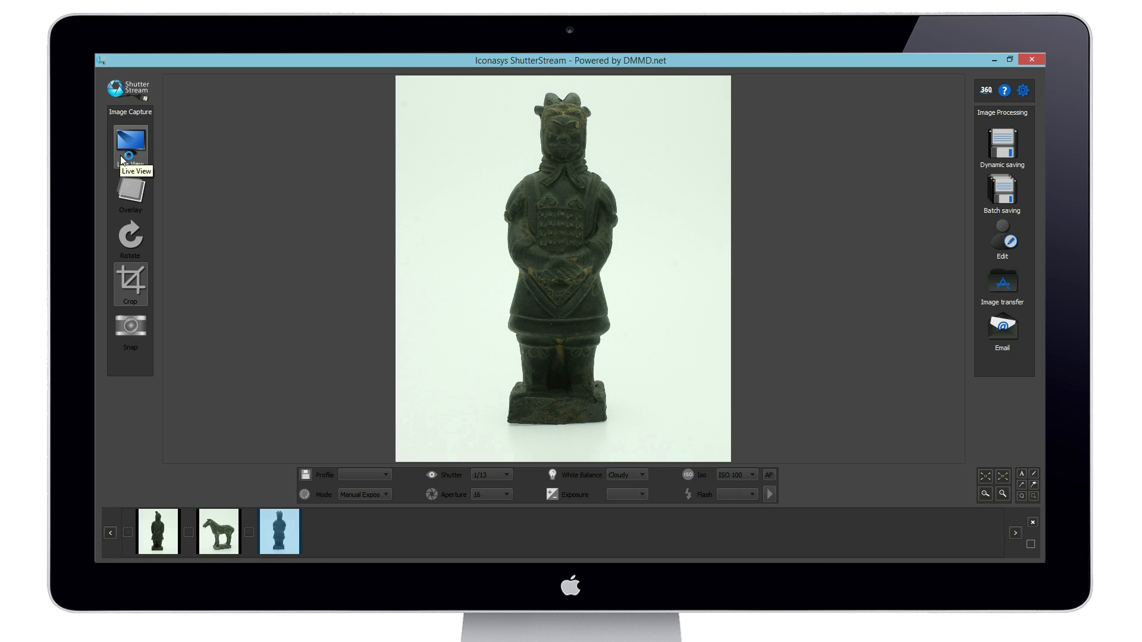
{"action": "left_click", "coordinate": [130, 284]}
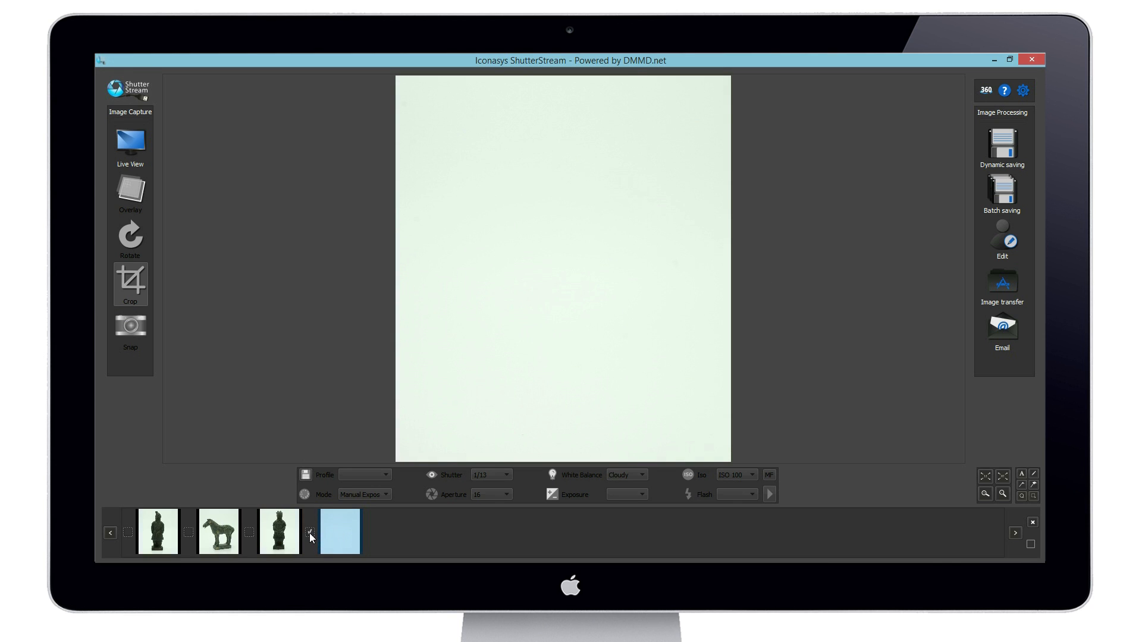
Step: Select the empty-backdrop thumbnail to edit it
{"action": "left_click", "coordinate": [1003, 240]}
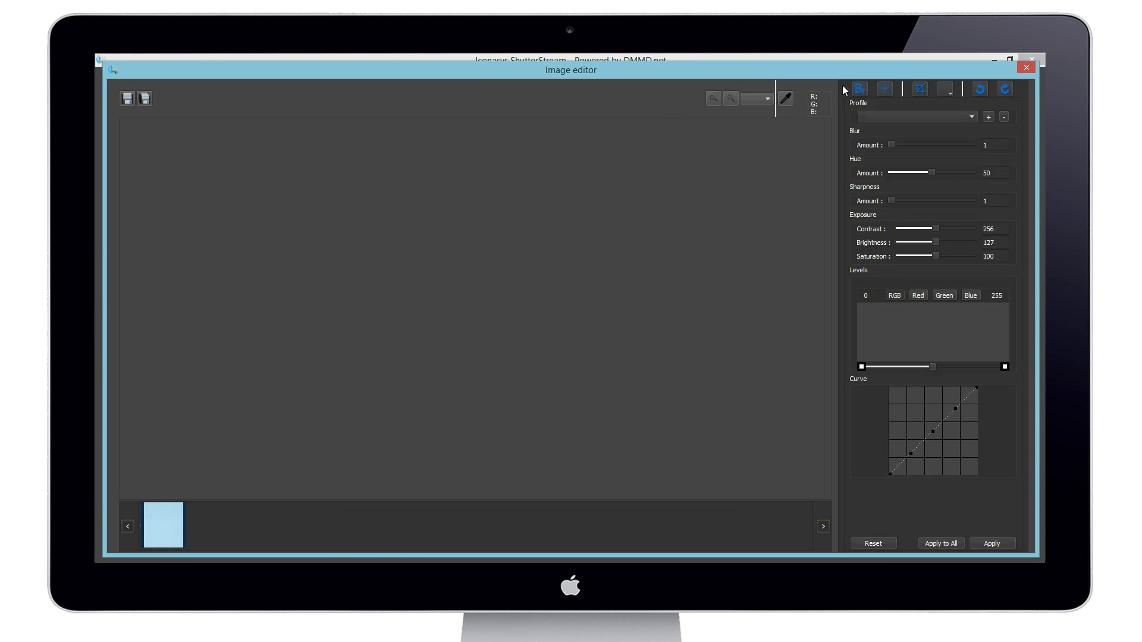
Step: Import the empty backdrop as the background-removal reference image and close the dialog
{"action": "left_click", "coordinate": [859, 88]}
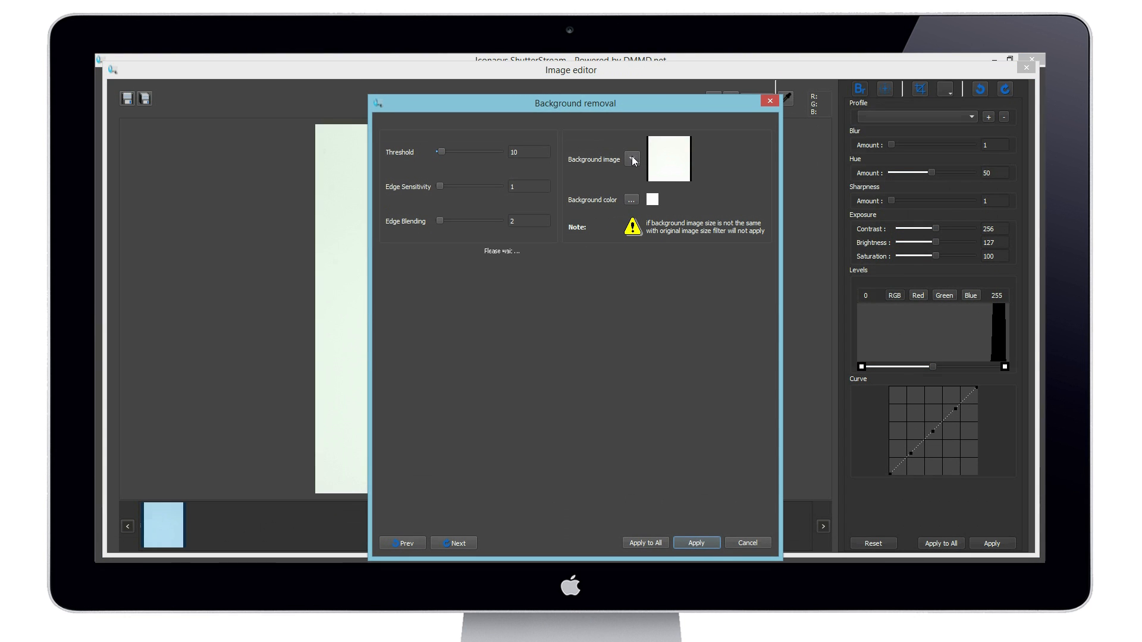
{"action": "left_click", "coordinate": [631, 159]}
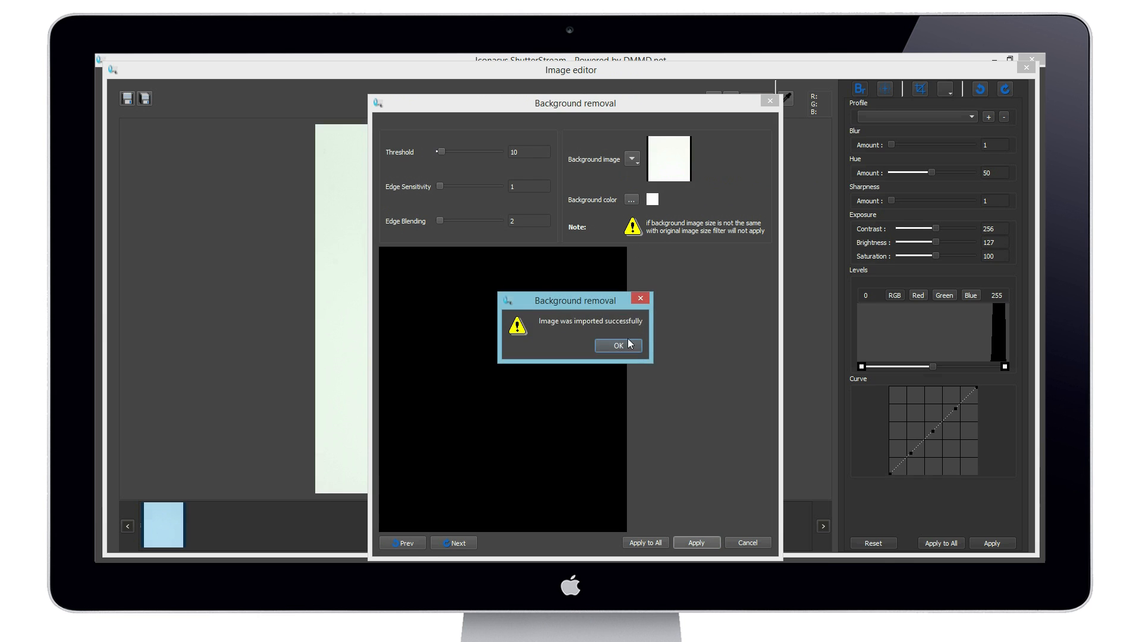
{"action": "left_click", "coordinate": [618, 345]}
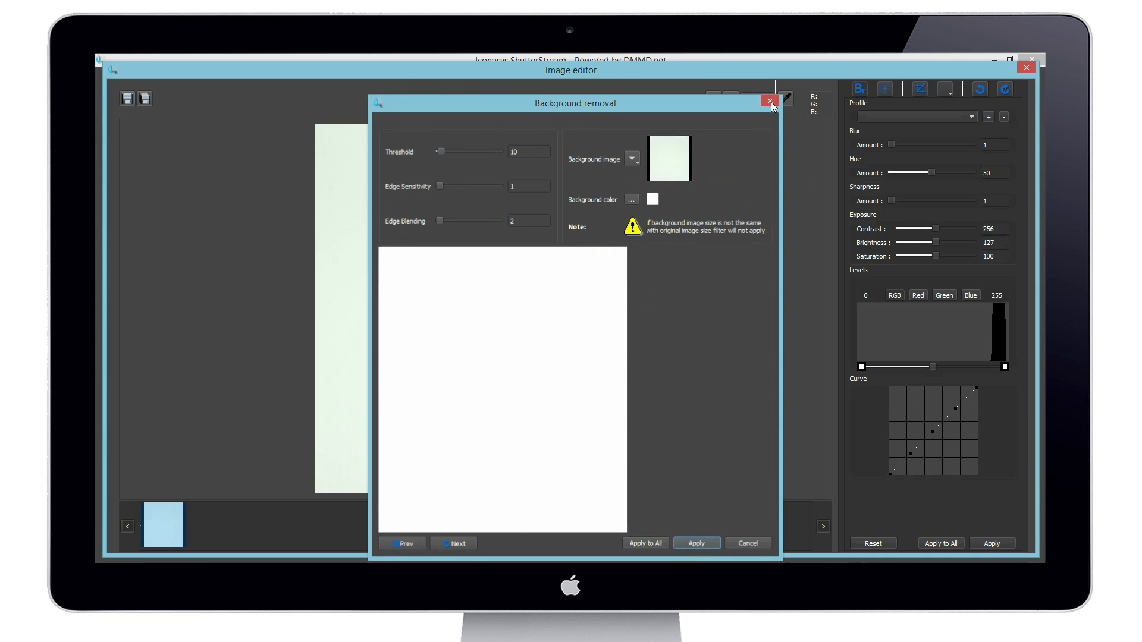
{"action": "left_click", "coordinate": [769, 100]}
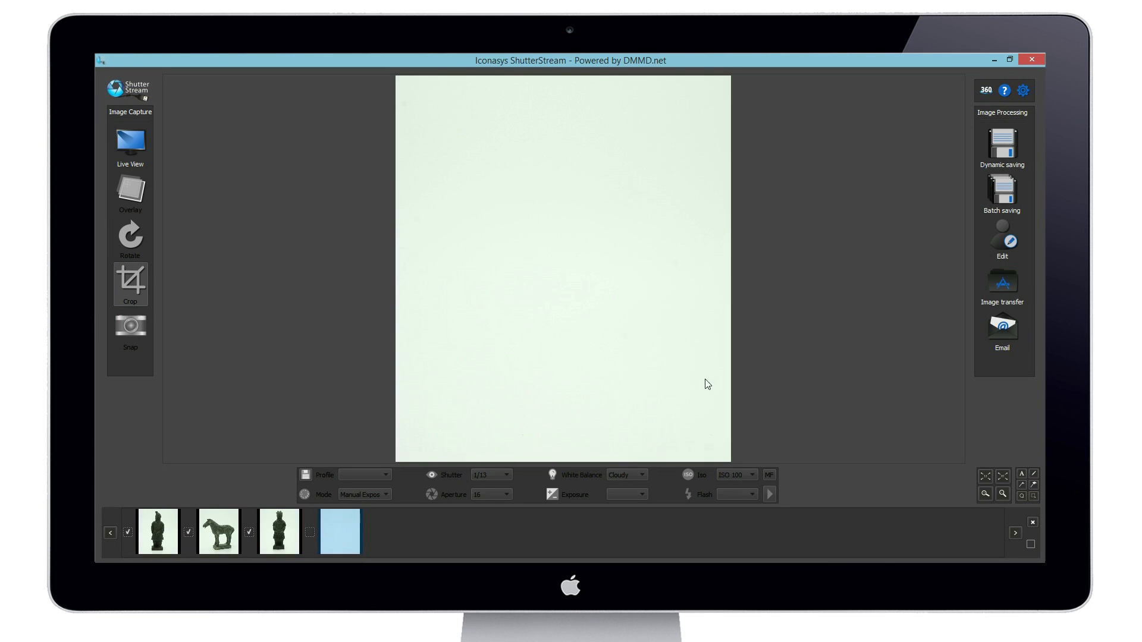
Step: Open the ticked figurine photos and test removal thresholds of 13, 168 and 120
{"action": "left_click", "coordinate": [1002, 241]}
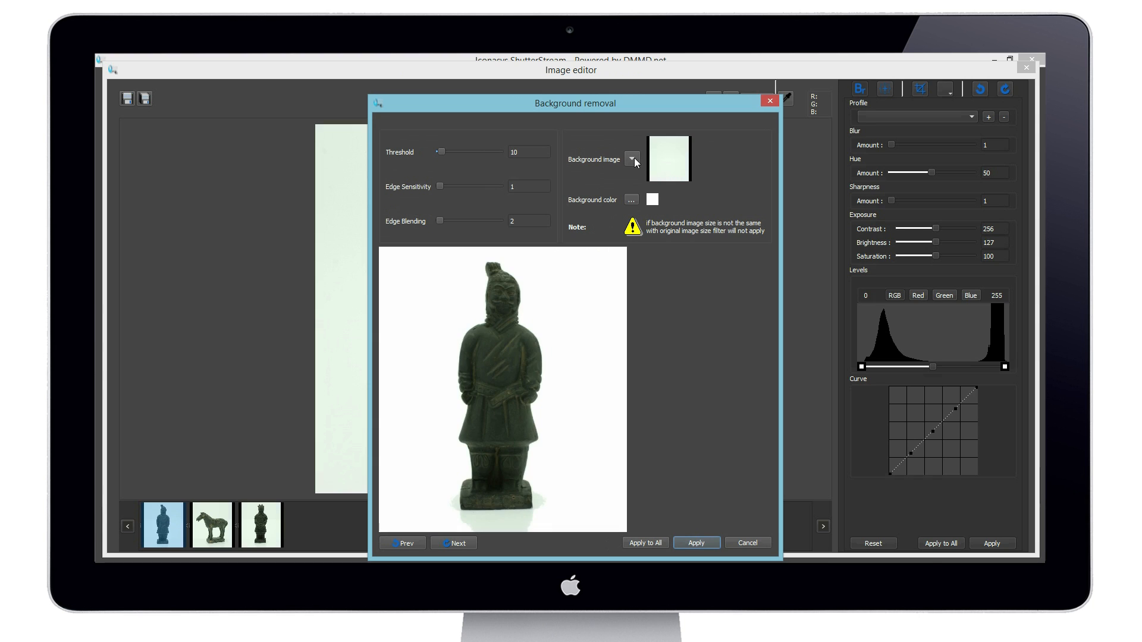
{"action": "left_click_drag", "start_coordinate": [441, 150], "coordinate": [455, 150]}
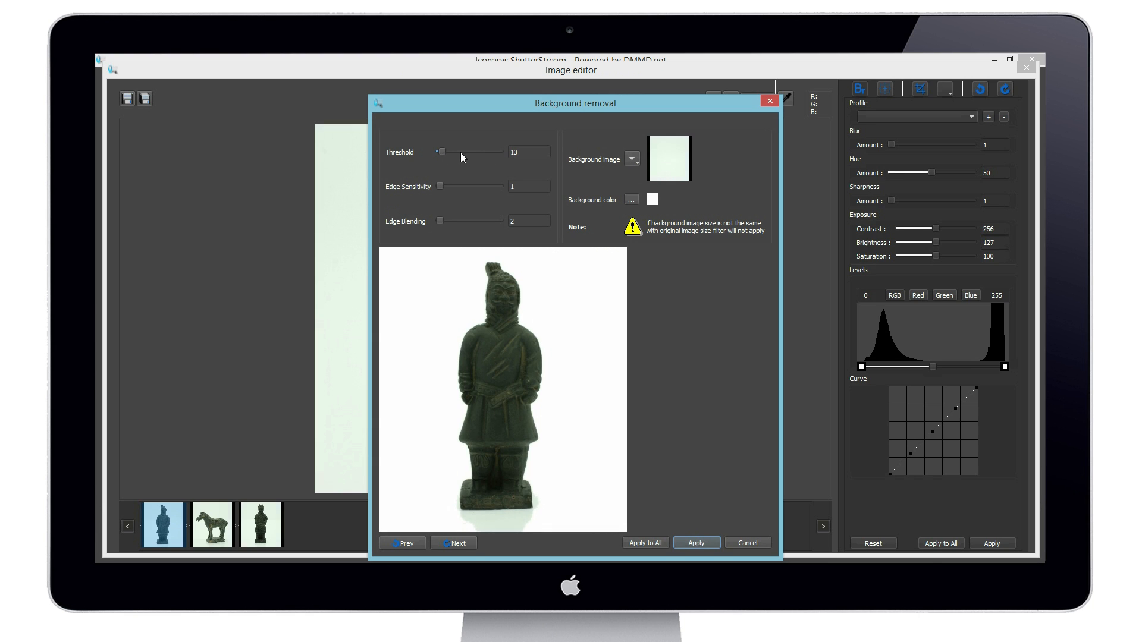
{"action": "left_click_drag", "start_coordinate": [441, 152], "coordinate": [480, 152]}
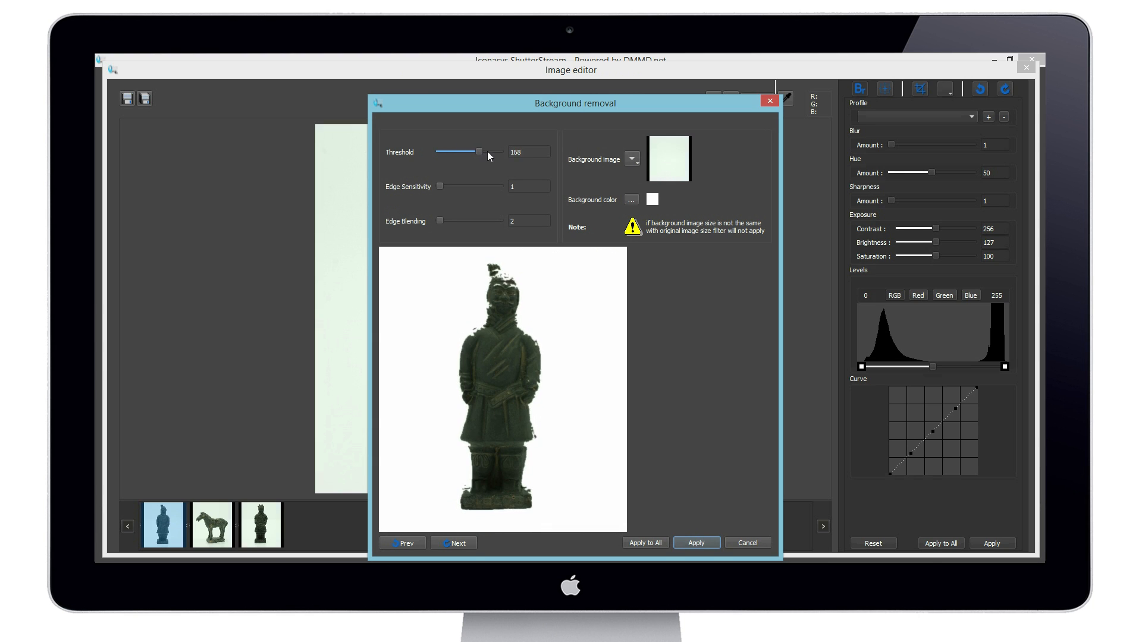
{"action": "left_click_drag", "start_coordinate": [479, 150], "coordinate": [454, 150]}
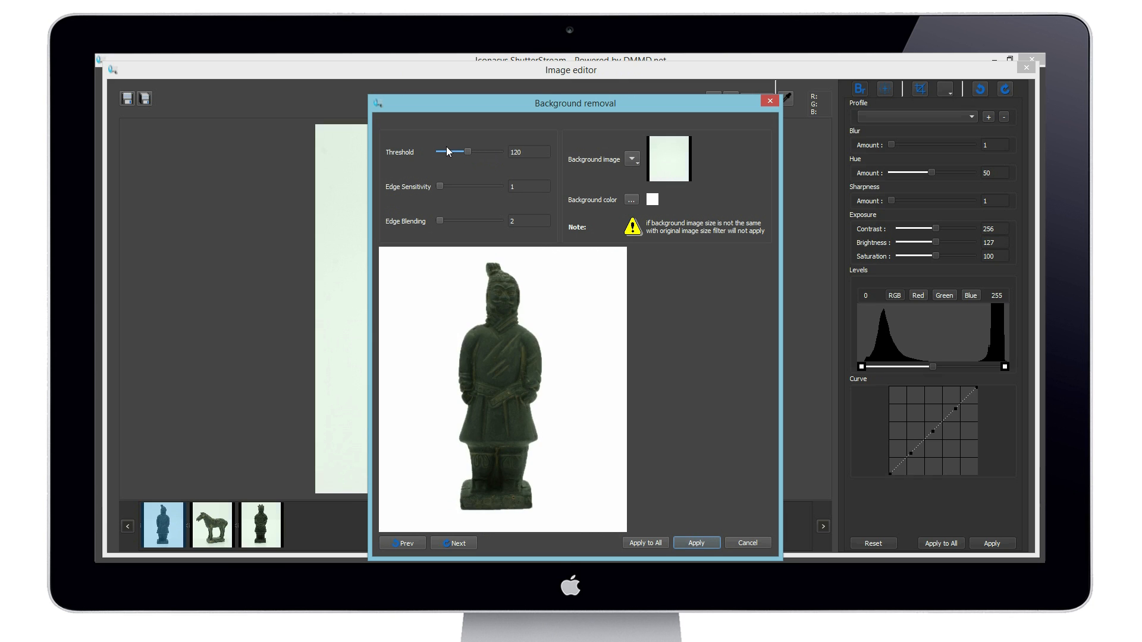
Step: Bring the removal threshold down to 0, then settle it at 30
{"action": "left_click_drag", "start_coordinate": [468, 151], "coordinate": [439, 151]}
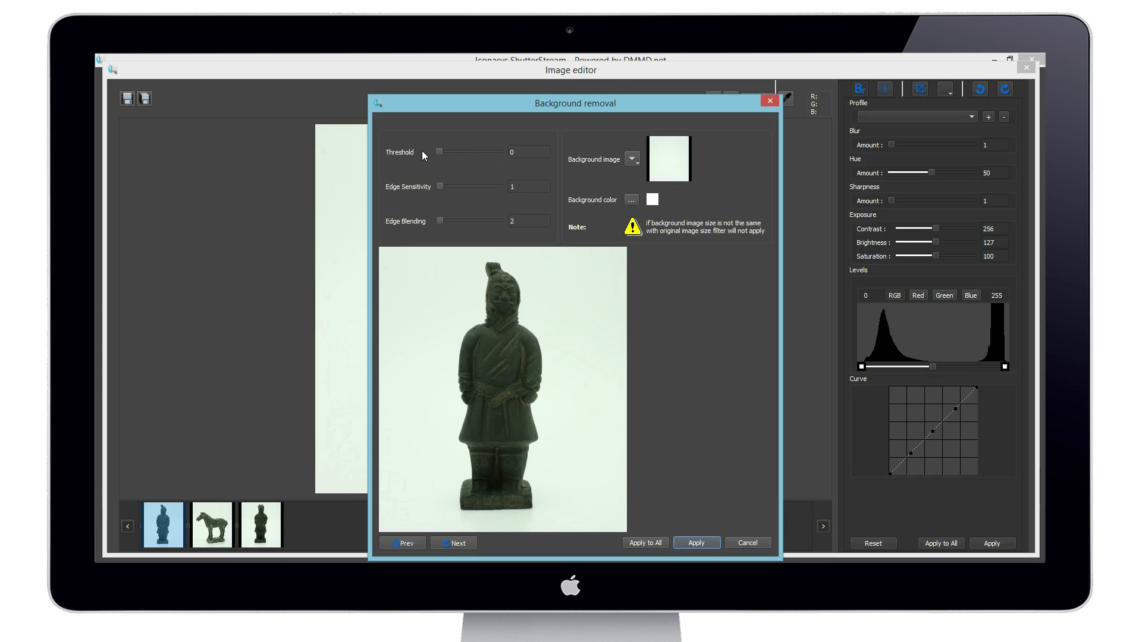
{"action": "left_click_drag", "start_coordinate": [439, 151], "coordinate": [445, 151]}
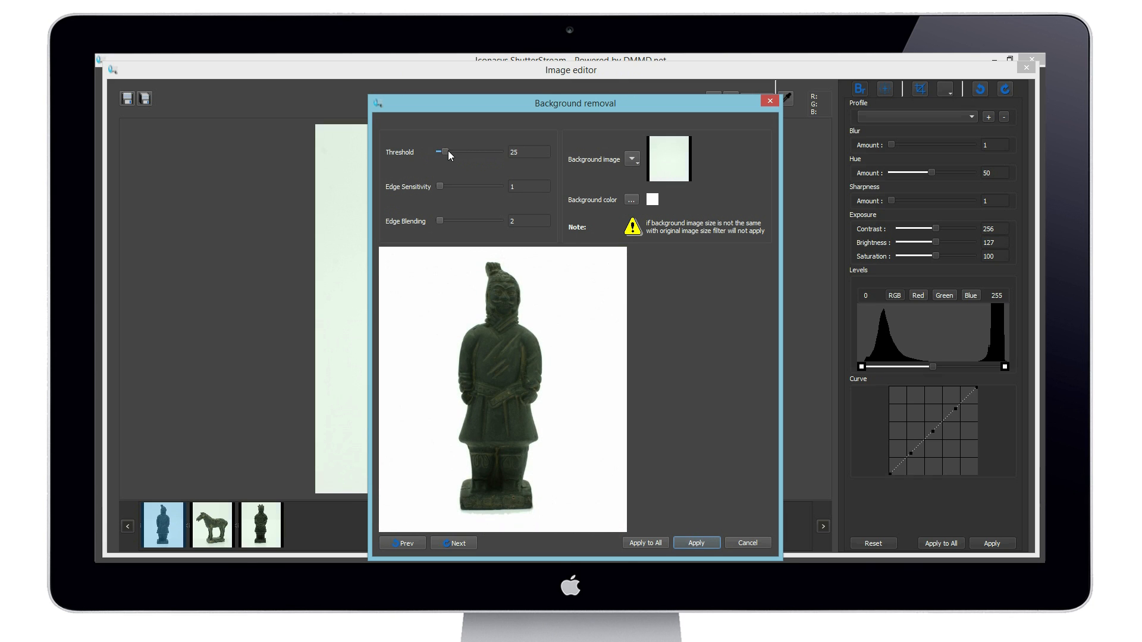
{"action": "left_click_drag", "start_coordinate": [439, 152], "coordinate": [447, 152]}
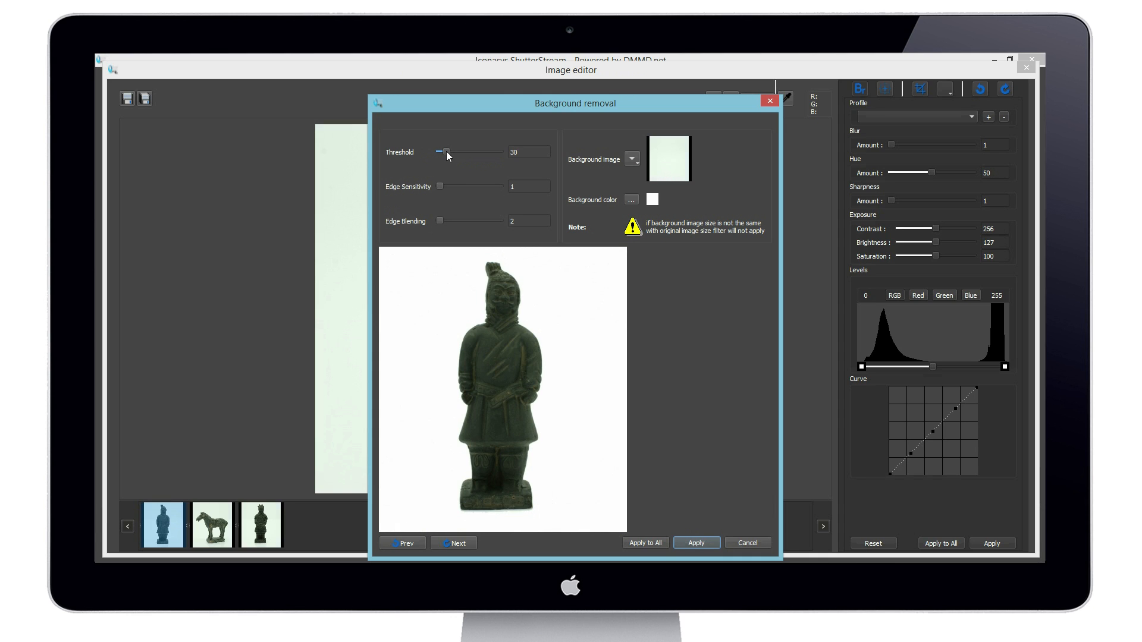
{"action": "mouse_move", "coordinate": [446, 510]}
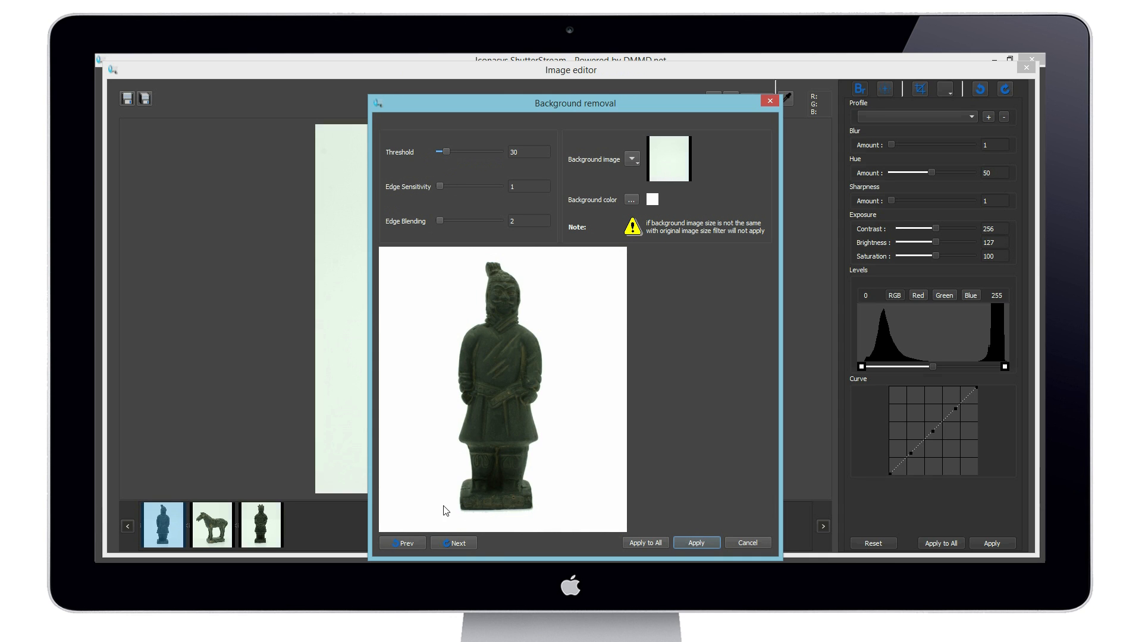
Step: Preview the horse at removal threshold 48, then advance to the third figurine
{"action": "left_click", "coordinate": [212, 526]}
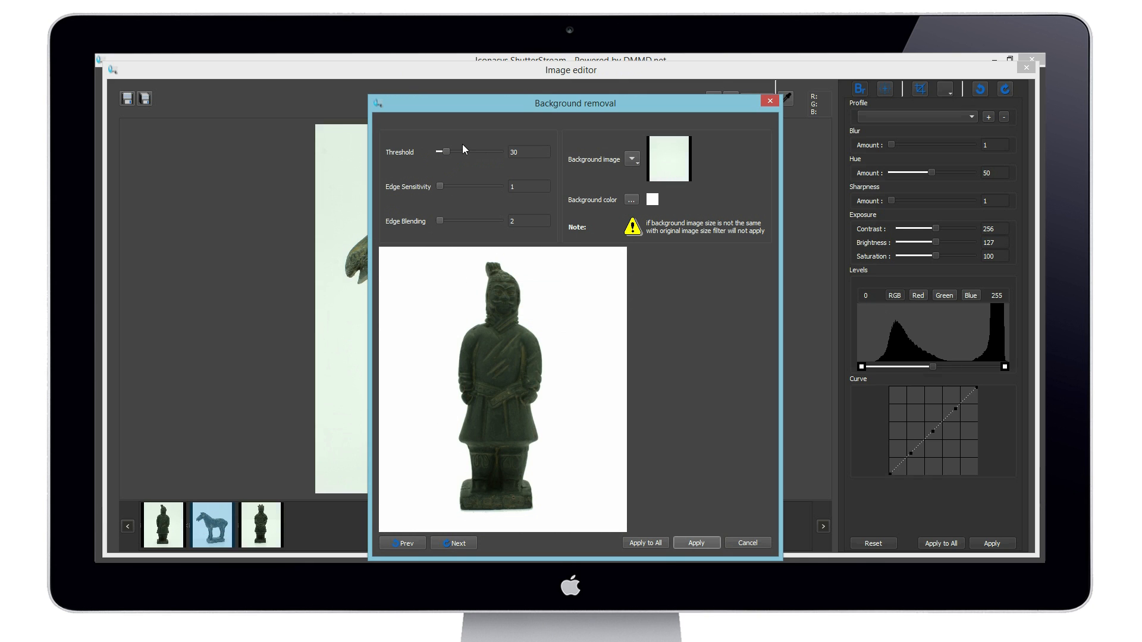
{"action": "left_click", "coordinate": [453, 543]}
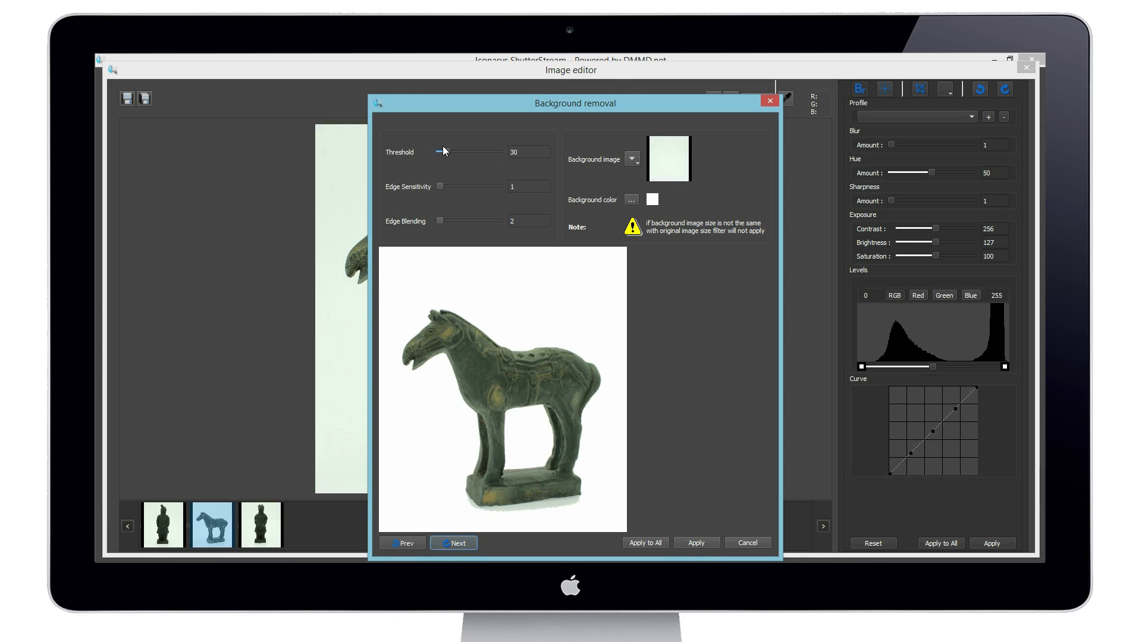
{"action": "mouse_move", "coordinate": [525, 510]}
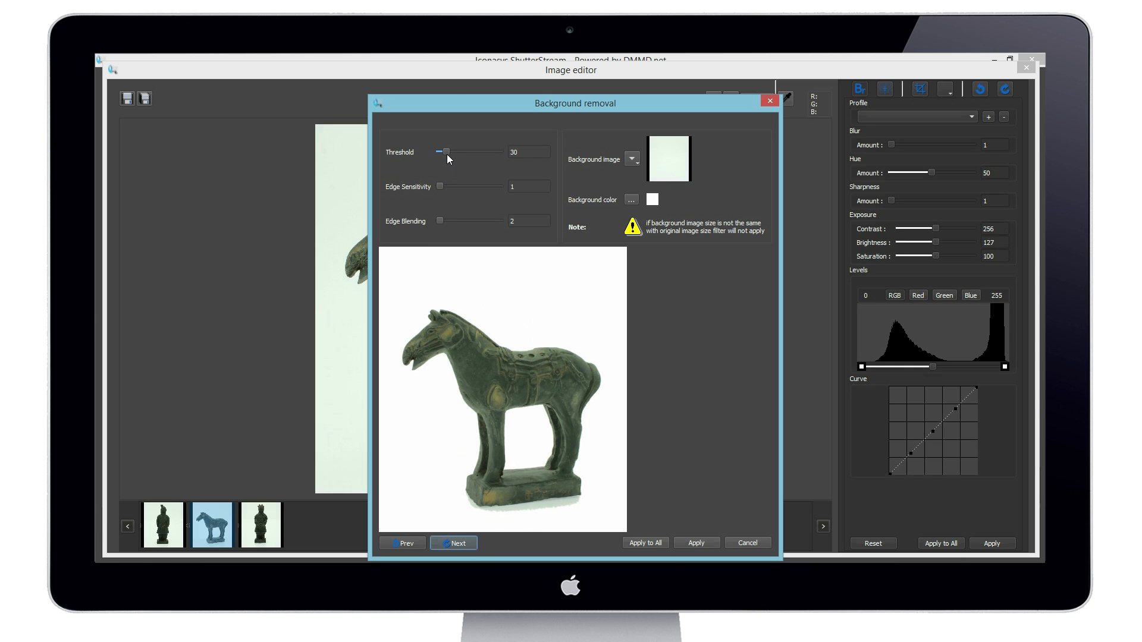
{"action": "left_click_drag", "start_coordinate": [442, 152], "coordinate": [449, 152]}
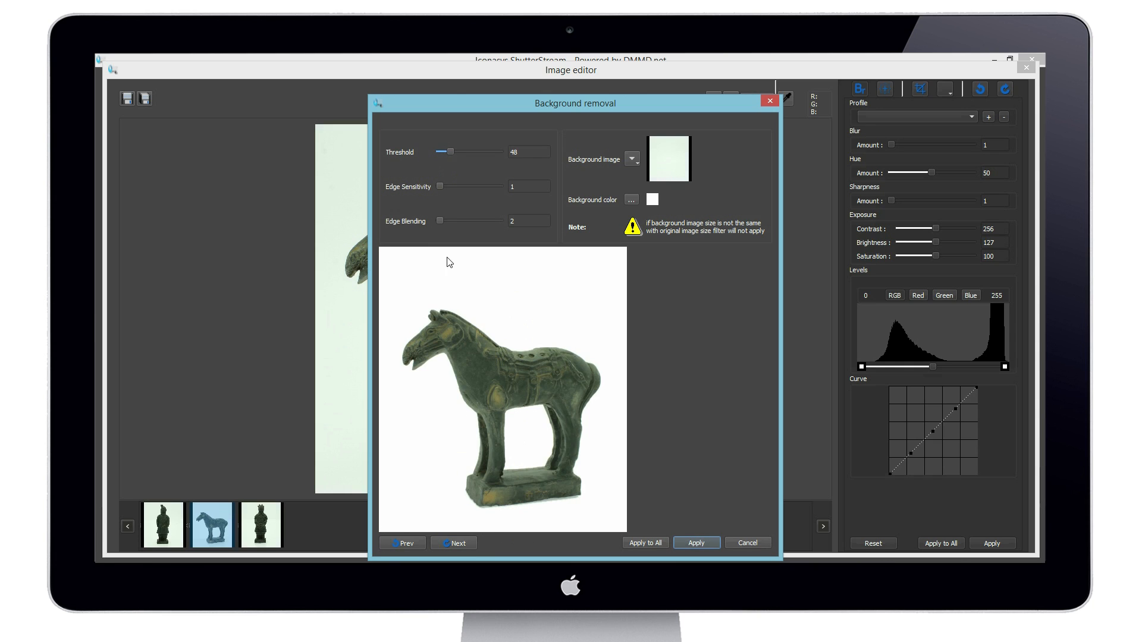
{"action": "left_click", "coordinate": [454, 542]}
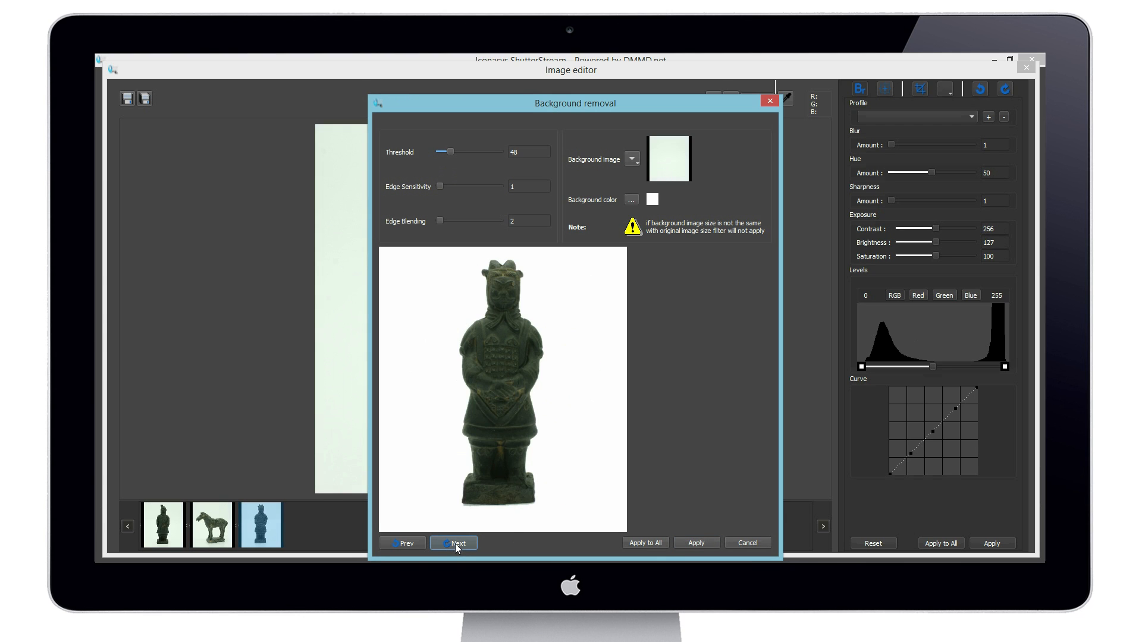
{"action": "mouse_move", "coordinate": [646, 548]}
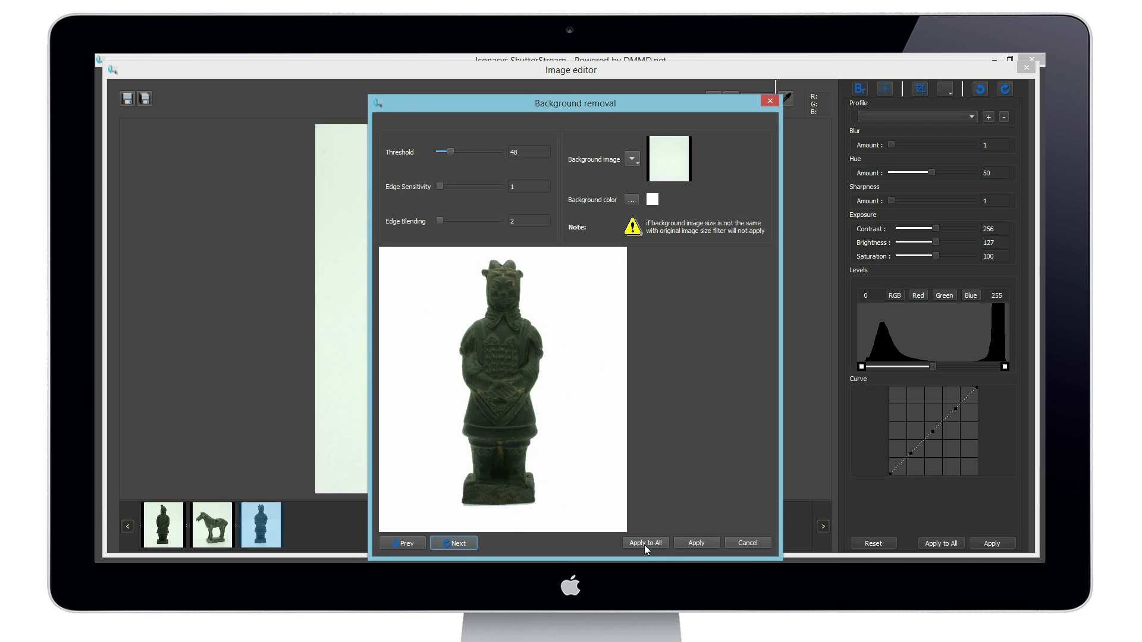
Step: Apply threshold-48 background removal to all three photos and review each result
{"action": "left_click", "coordinate": [644, 543]}
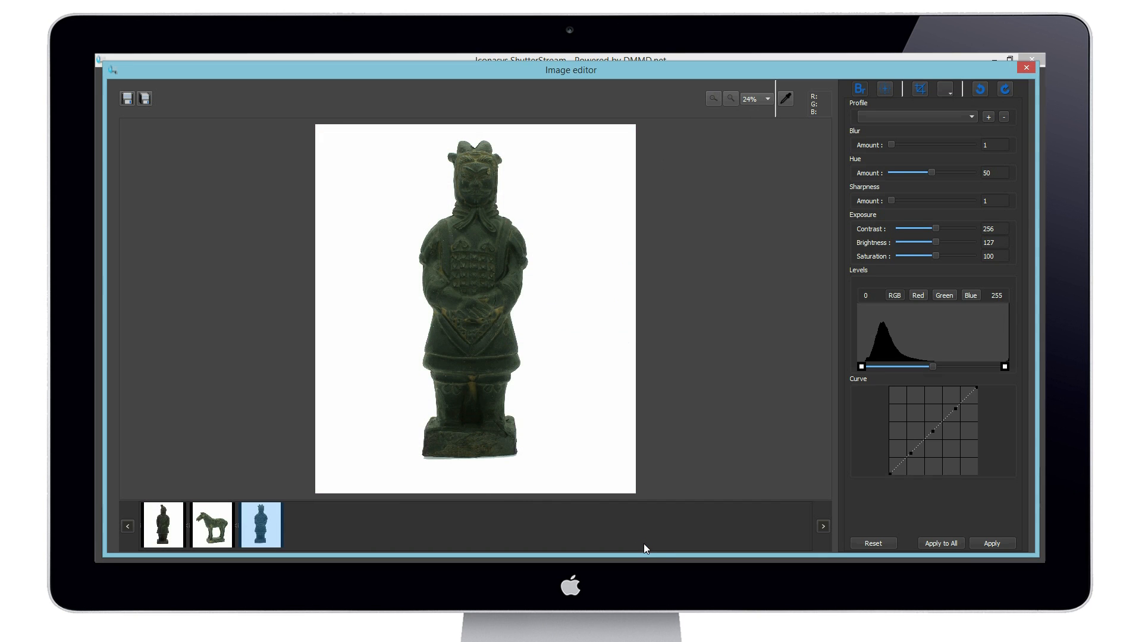
{"action": "left_click", "coordinate": [162, 525]}
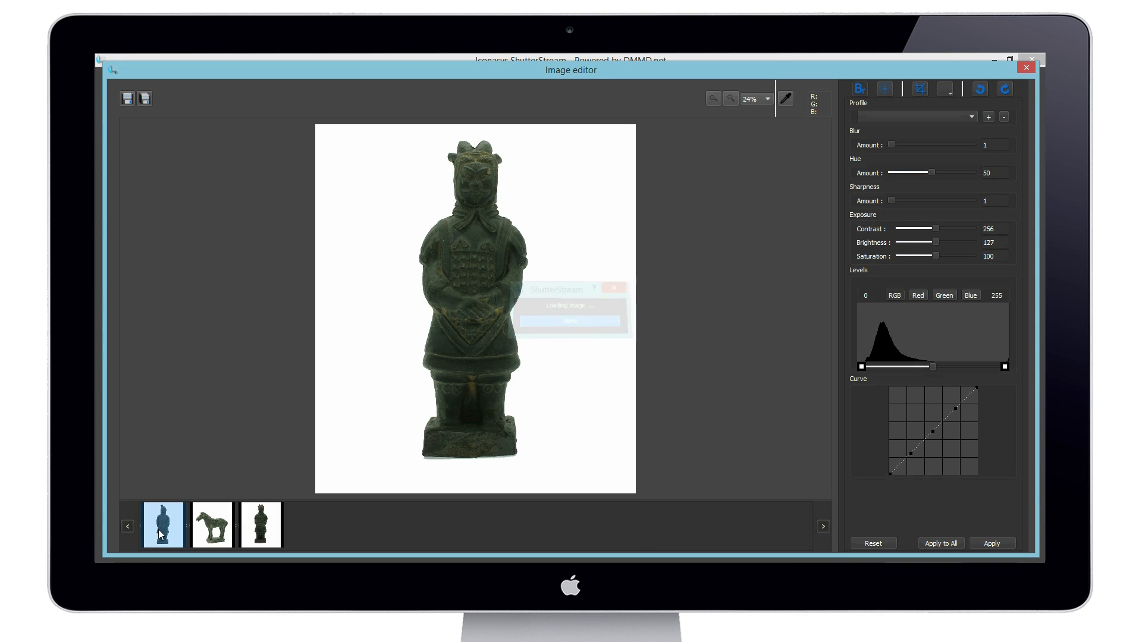
{"action": "left_click", "coordinate": [211, 526]}
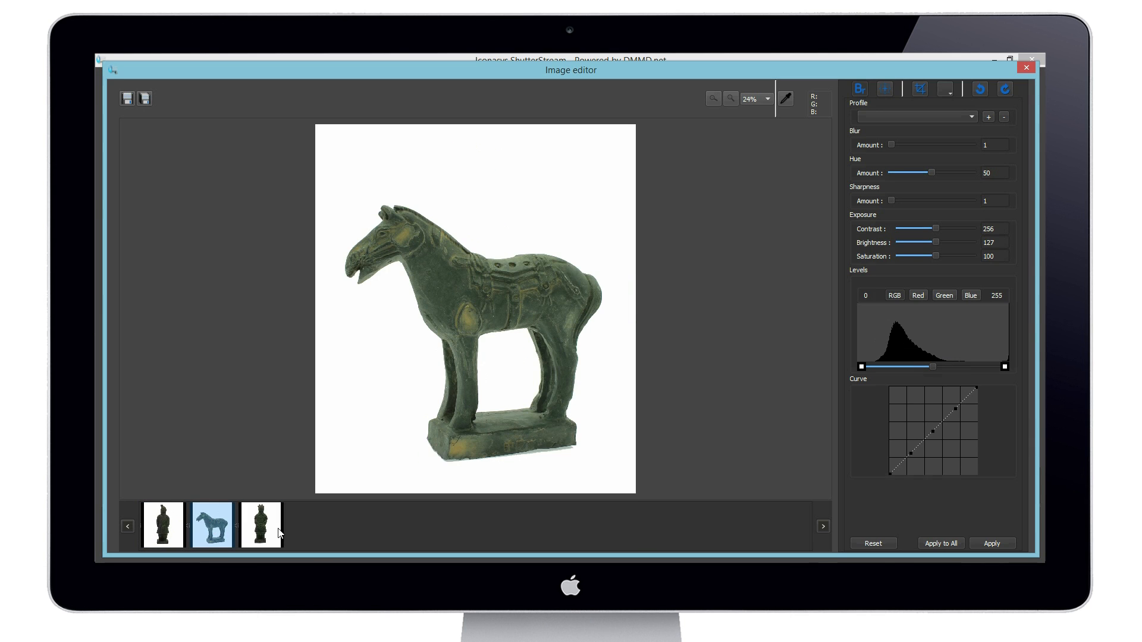
{"action": "left_click", "coordinate": [260, 525]}
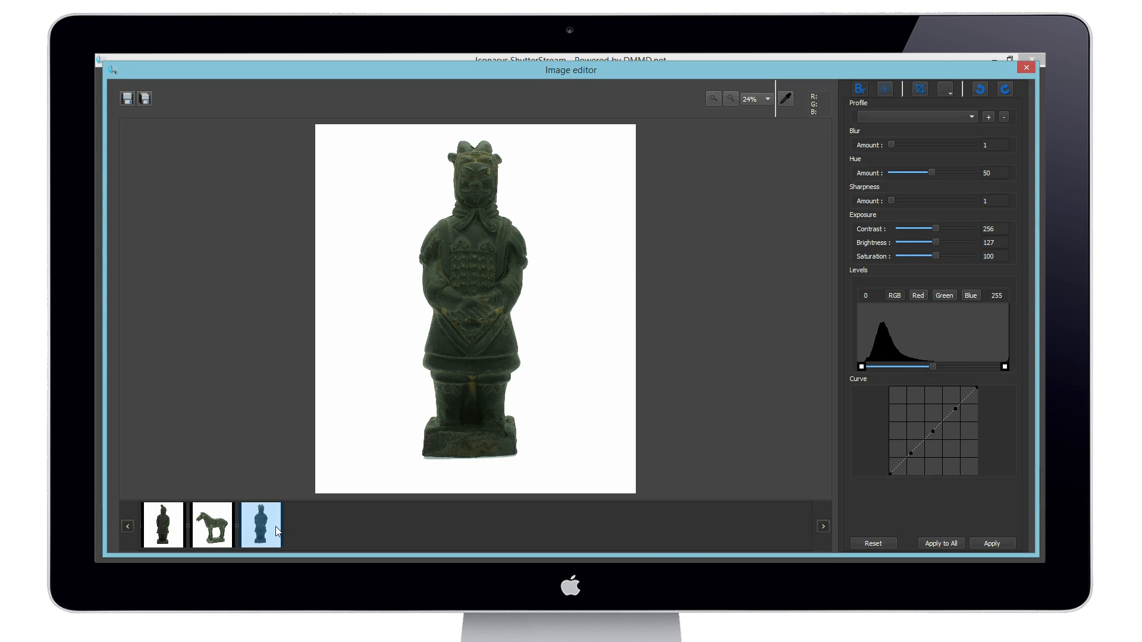